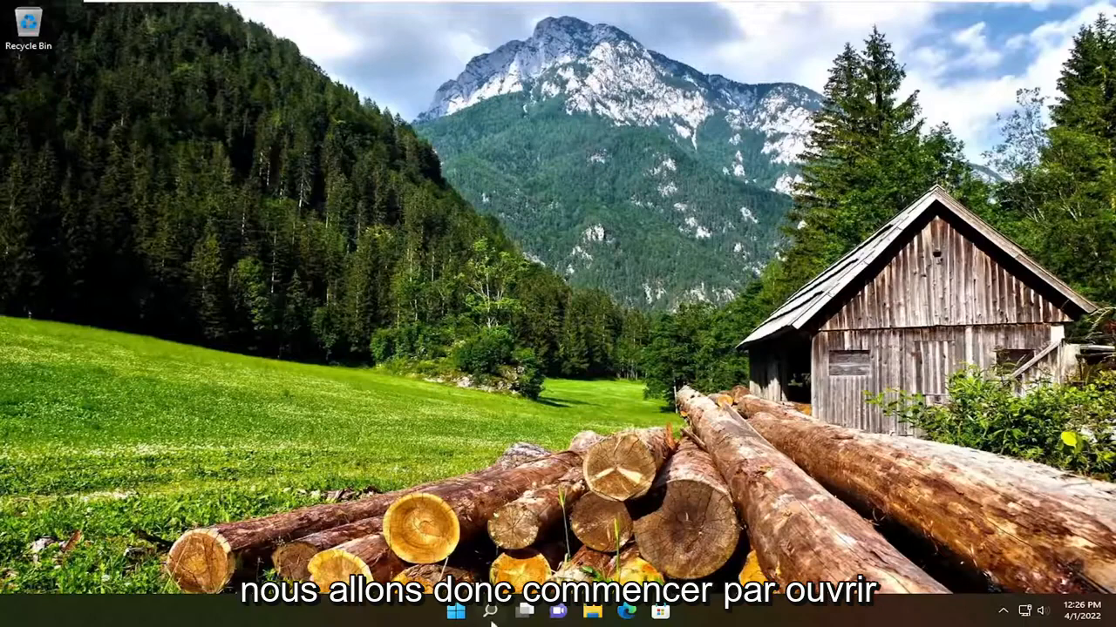
Search Windows for 'troubleshoot settings' and open the Troubleshoot settings result.
{"action": "type", "text": "troubleshoot settings"}
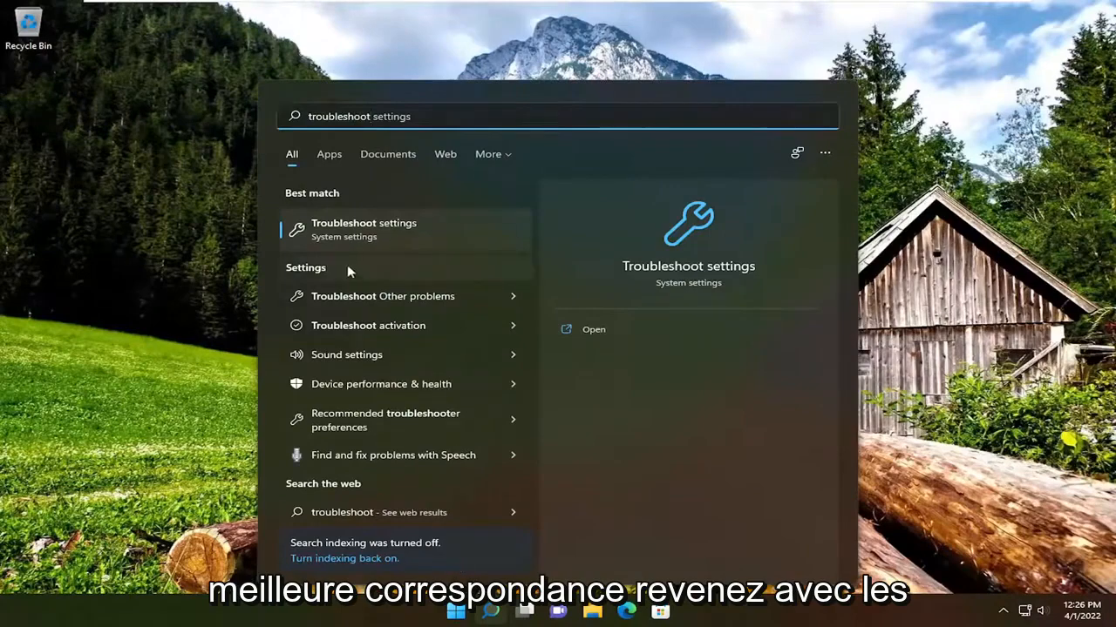
{"action": "left_click", "coordinate": [363, 223]}
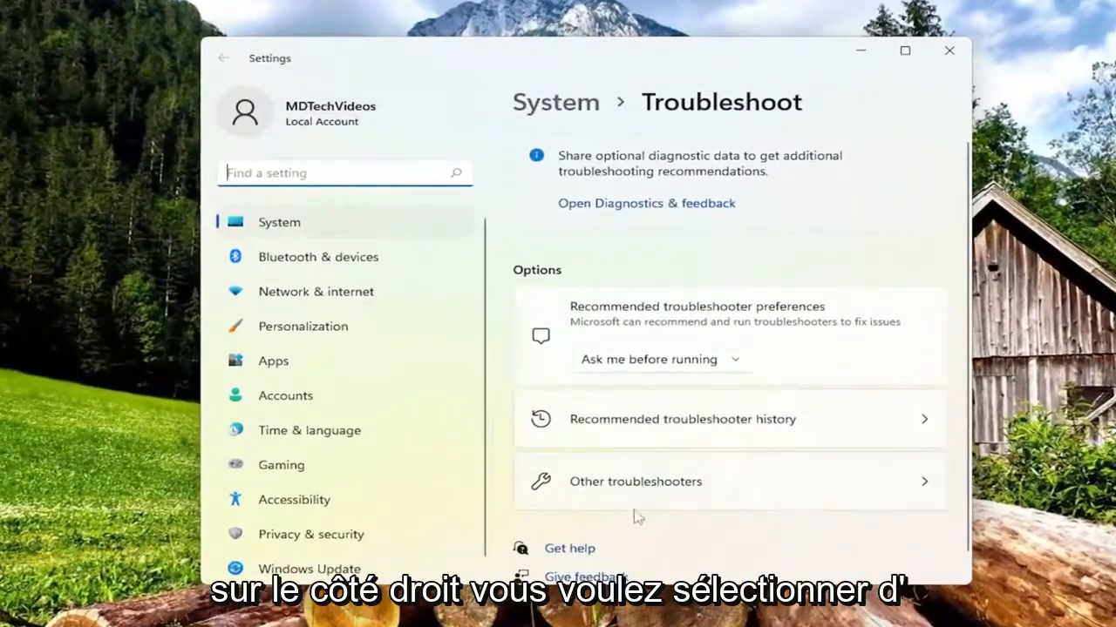
Run the Power troubleshooter from Other troubleshooters and close it once finished.
{"action": "left_click", "coordinate": [635, 481]}
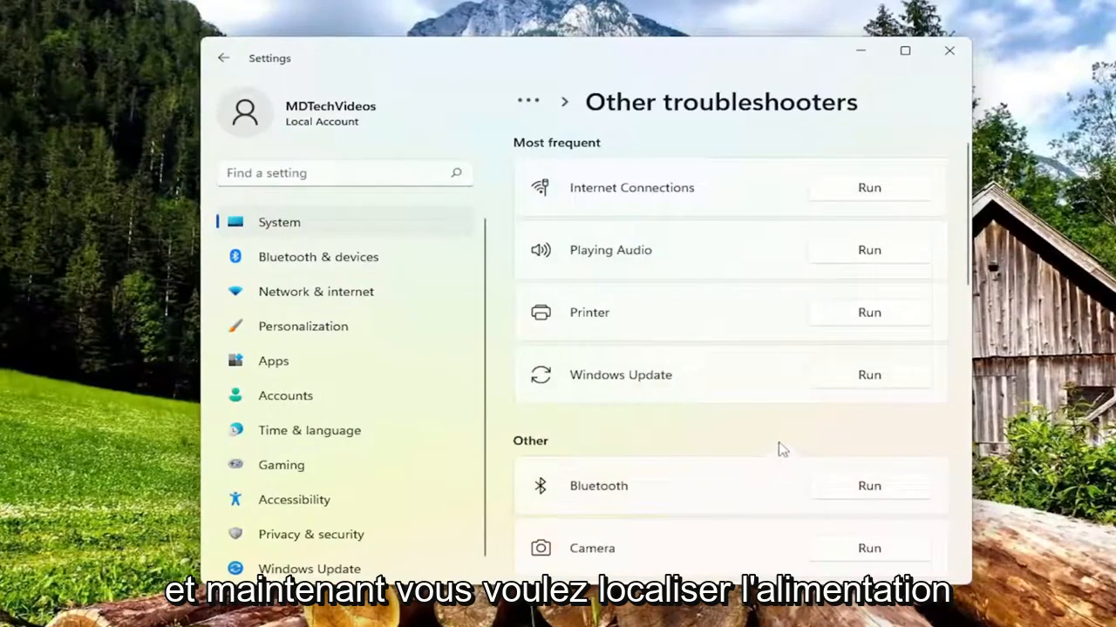
{"action": "scroll", "scroll_direction": "down", "scroll_amount": 3}
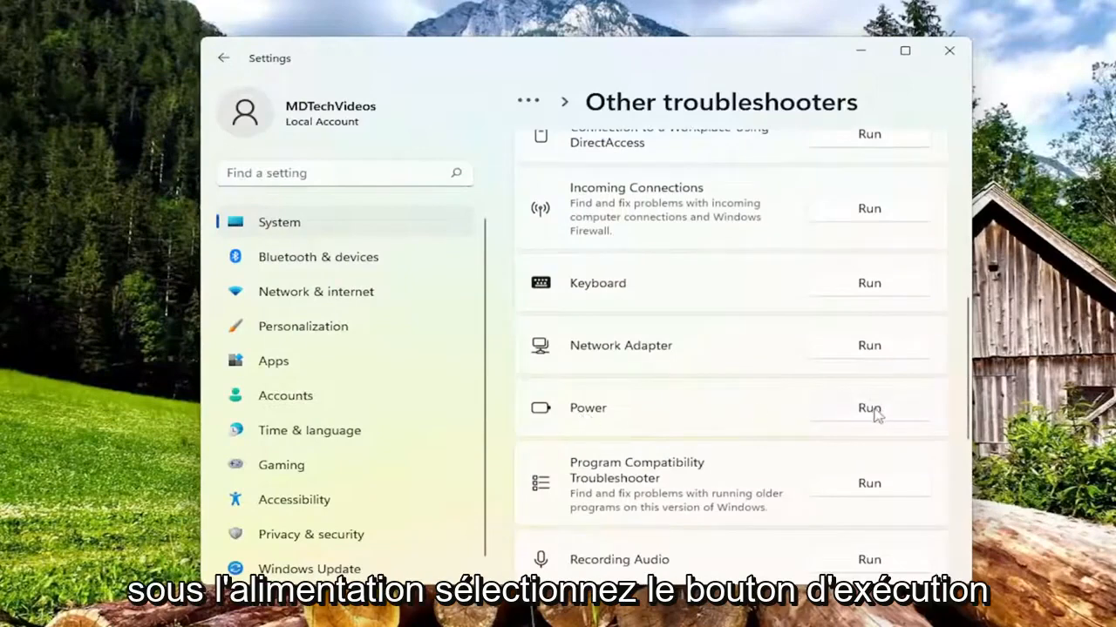
{"action": "left_click", "coordinate": [868, 408]}
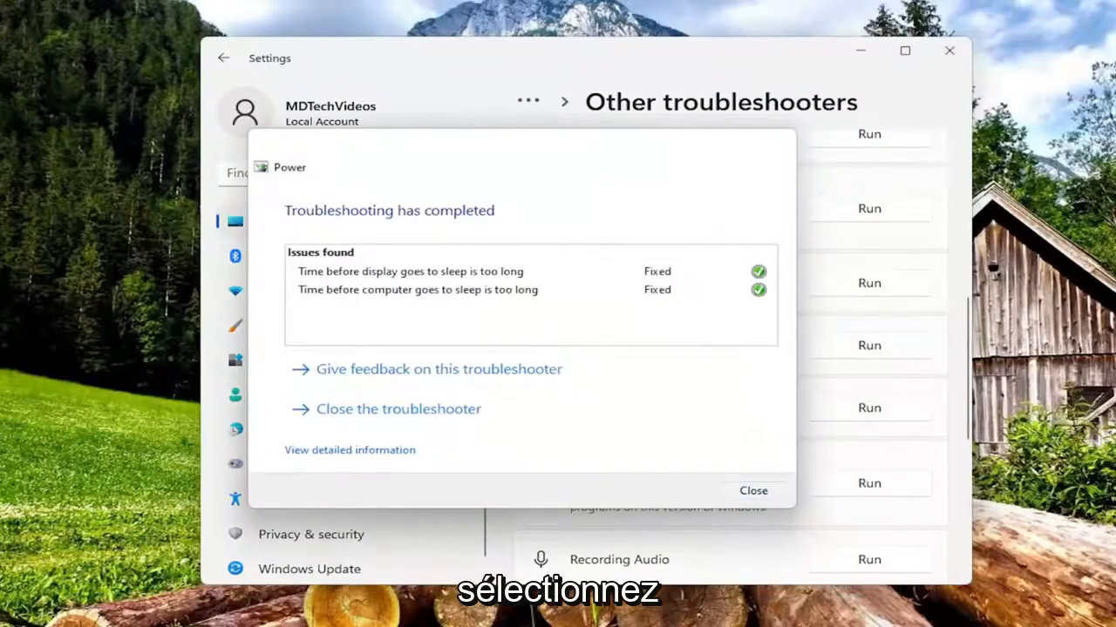
{"action": "left_click", "coordinate": [753, 490]}
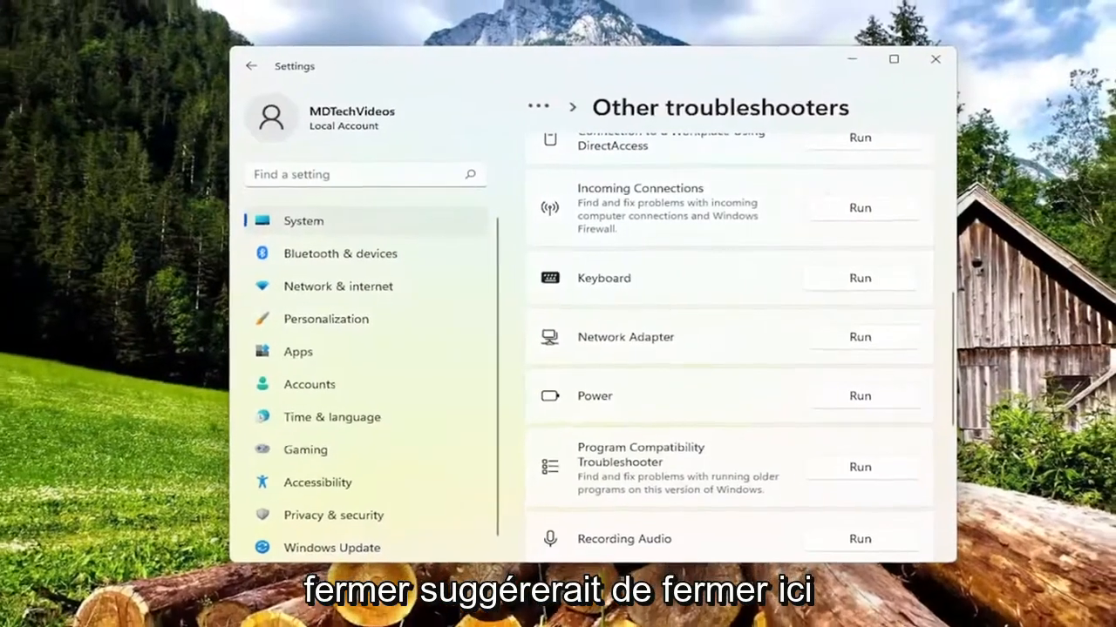
Close Settings and open Control Panel from a new search.
{"action": "left_click", "coordinate": [935, 59]}
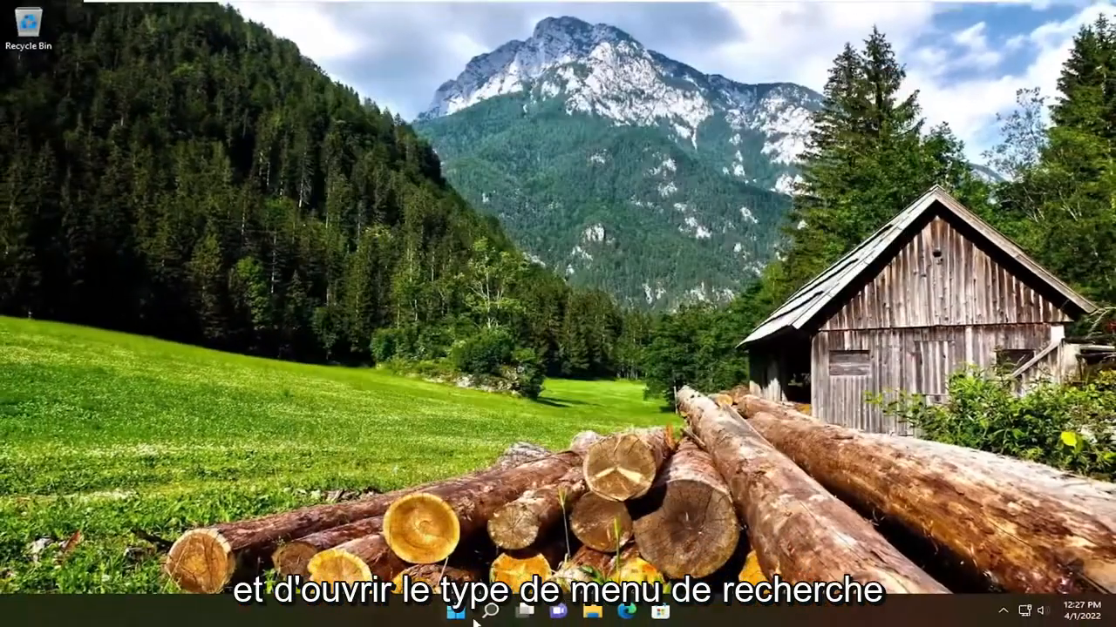
{"action": "left_click", "coordinate": [492, 611]}
{"action": "type", "text": "control panel"}
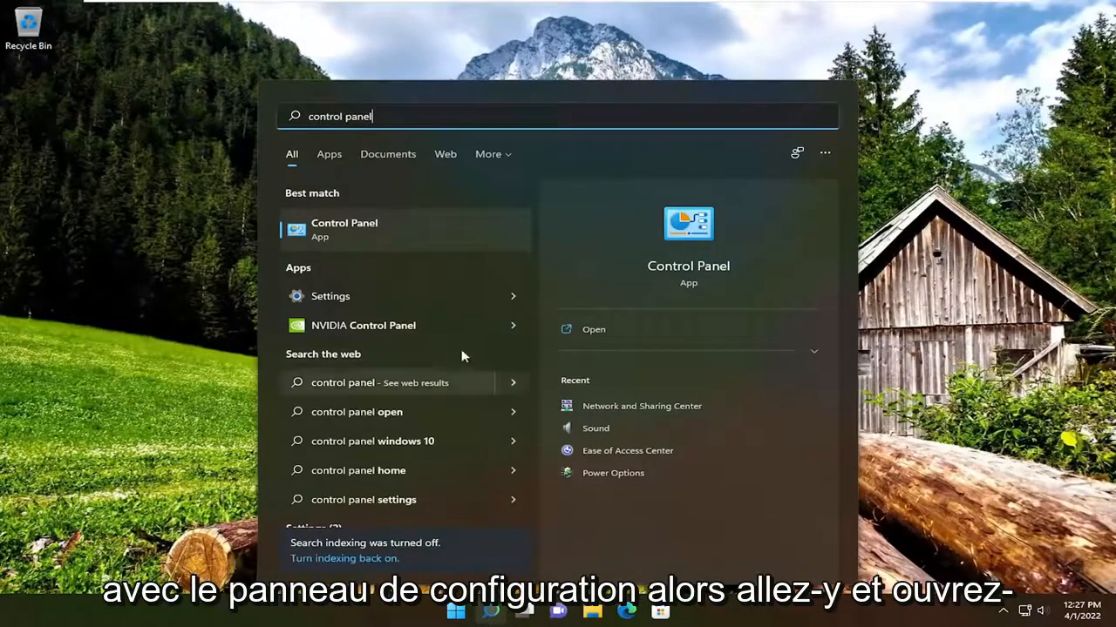
{"action": "left_click", "coordinate": [344, 229]}
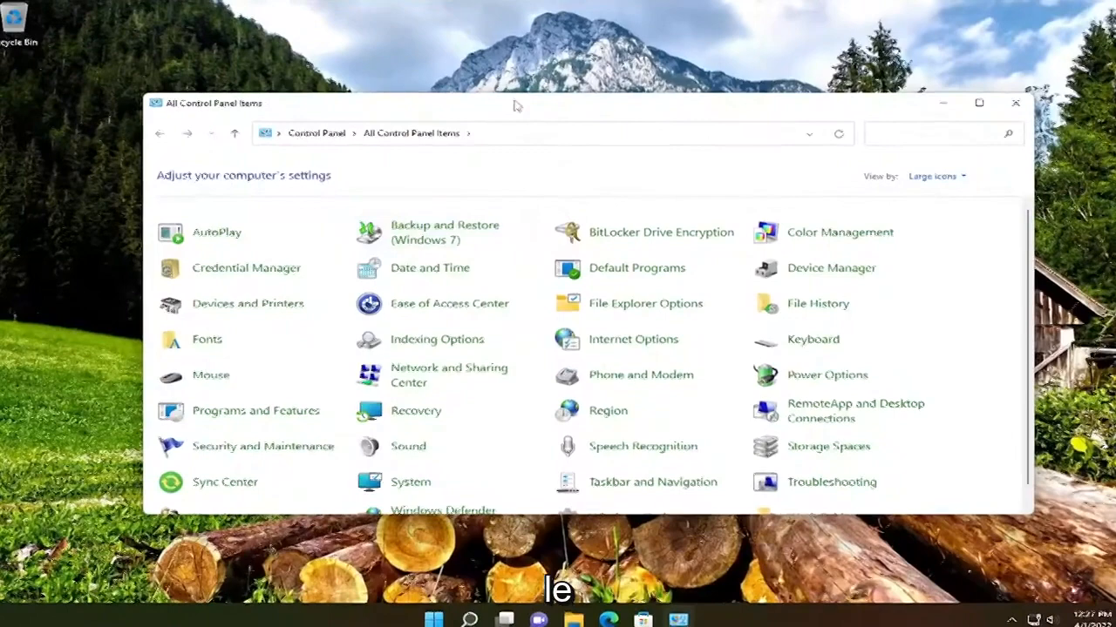
Switch Control Panel's View by to Large icons and open Power Options.
{"action": "left_click", "coordinate": [934, 175]}
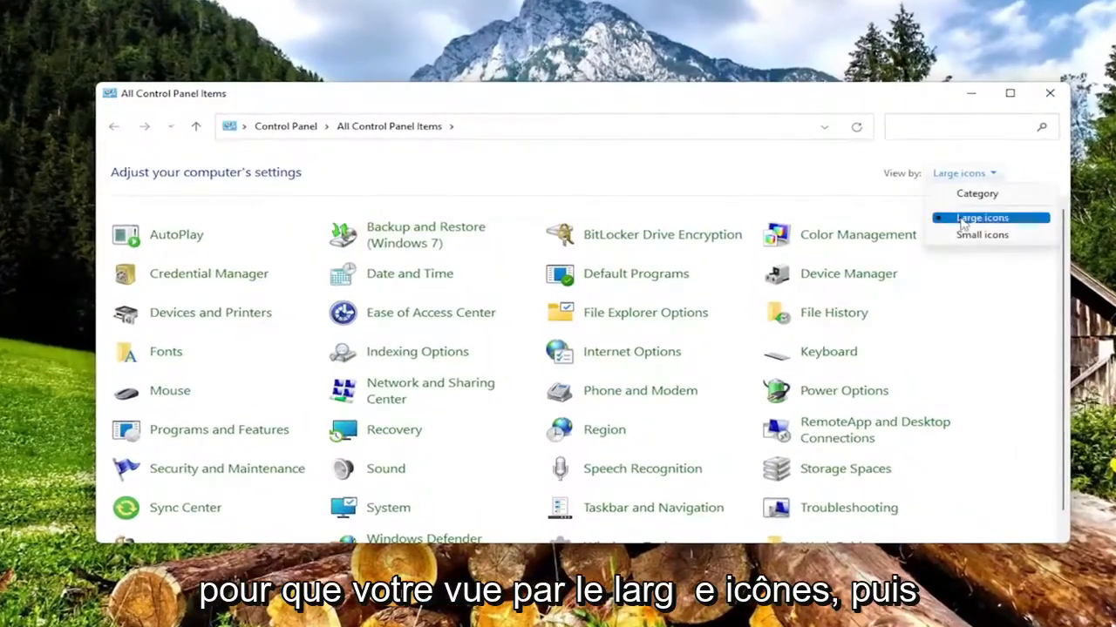
{"action": "left_click", "coordinate": [981, 217]}
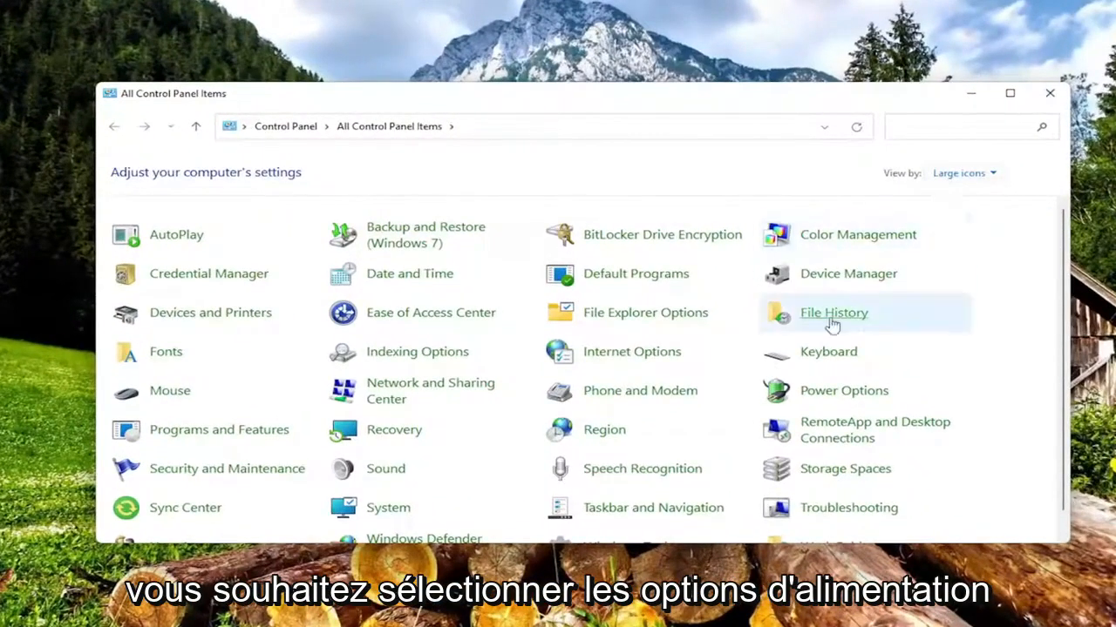
{"action": "left_click", "coordinate": [843, 390]}
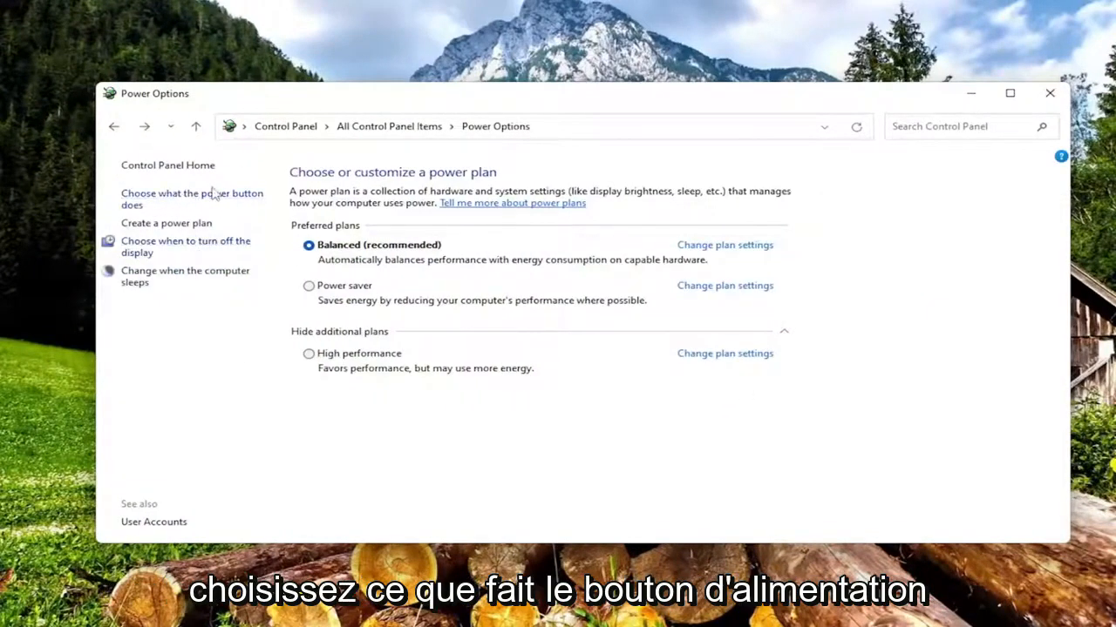
Unlock the power button settings, cancel out of them, then restart the computer.
{"action": "left_click", "coordinate": [191, 199]}
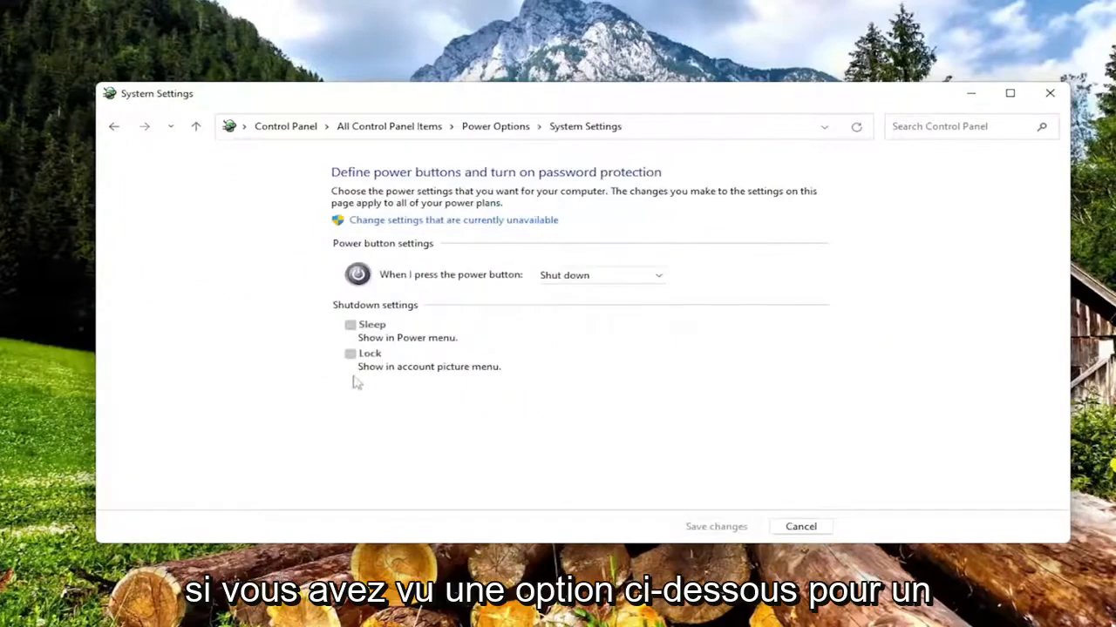
{"action": "mouse_move", "coordinate": [375, 384]}
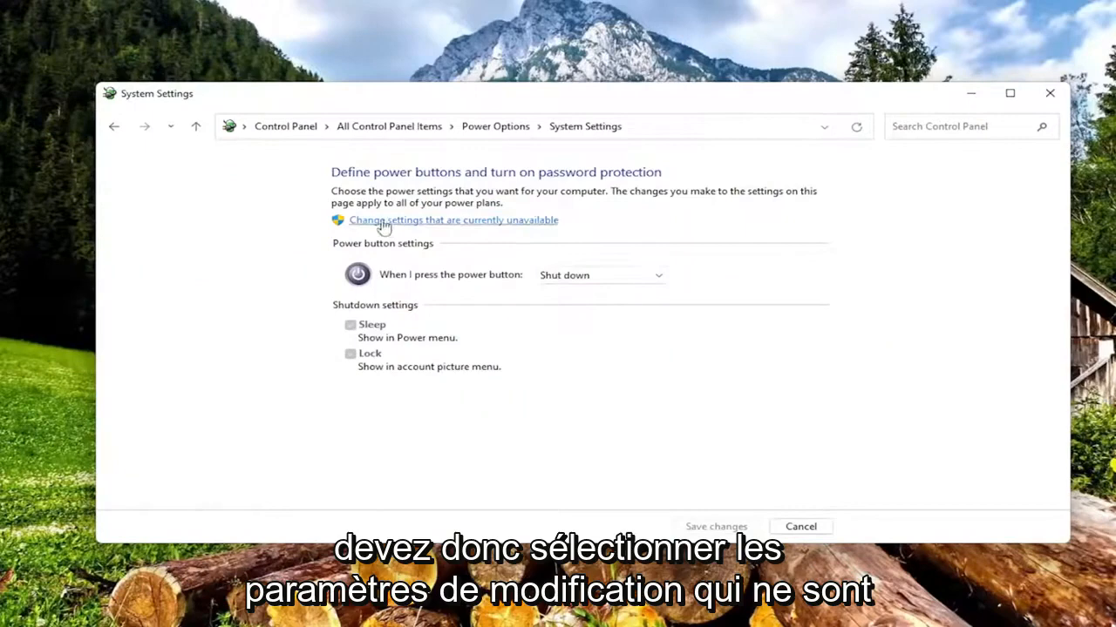
{"action": "left_click", "coordinate": [453, 219]}
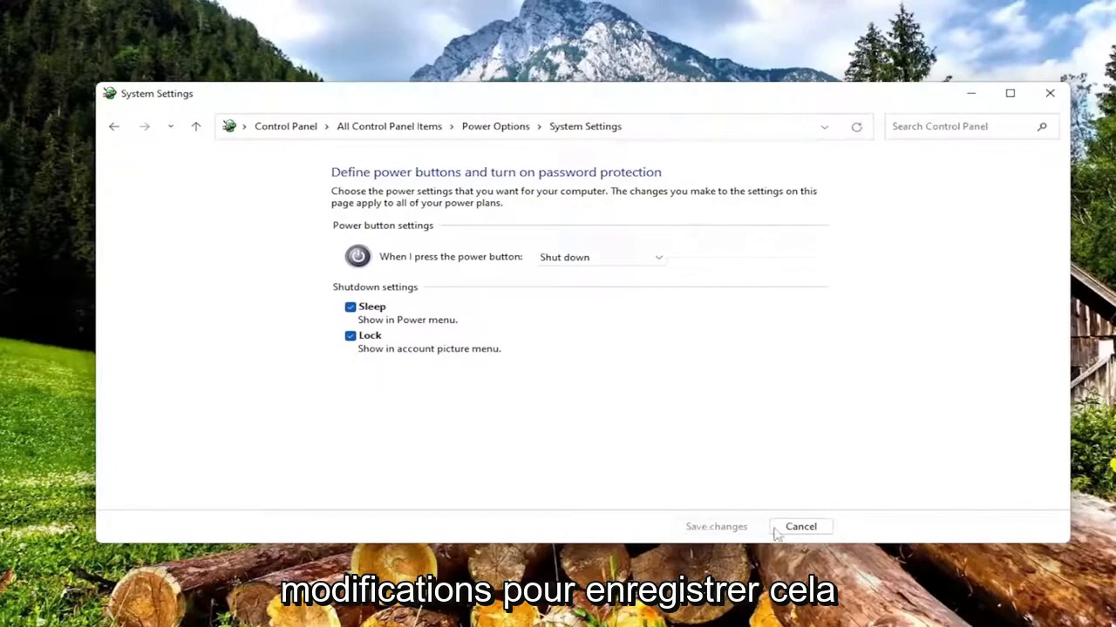
{"action": "left_click", "coordinate": [799, 526]}
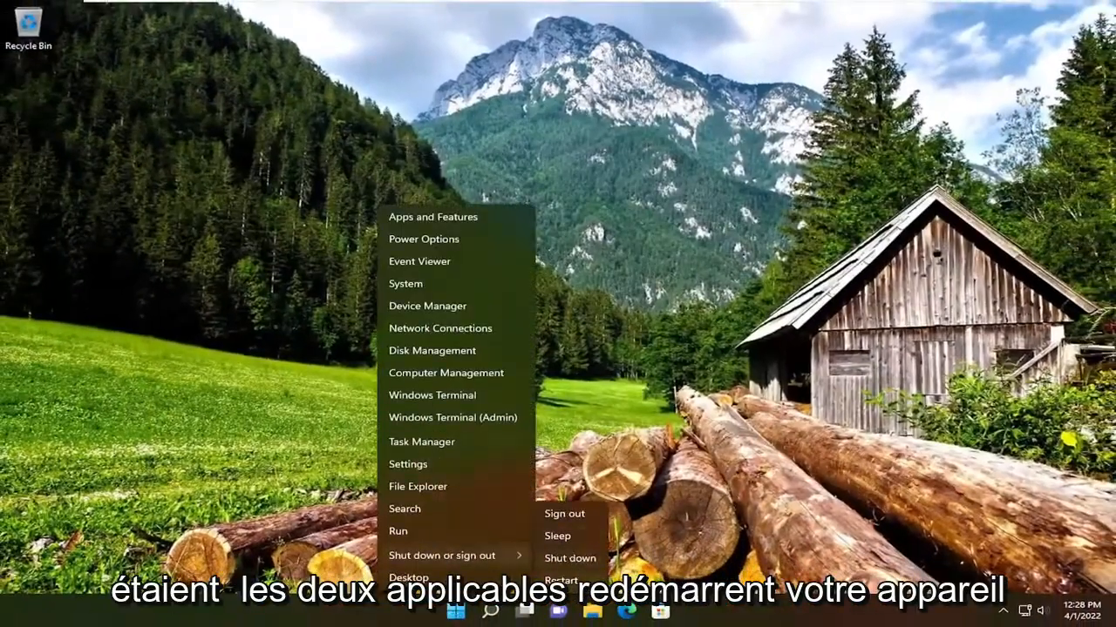
{"action": "left_click", "coordinate": [560, 579]}
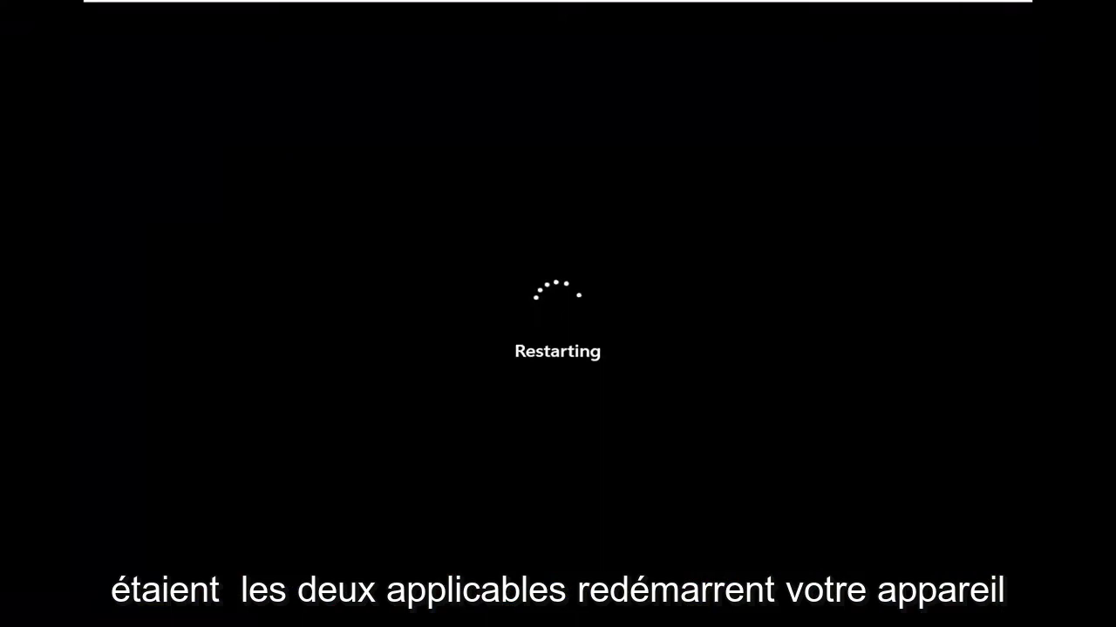